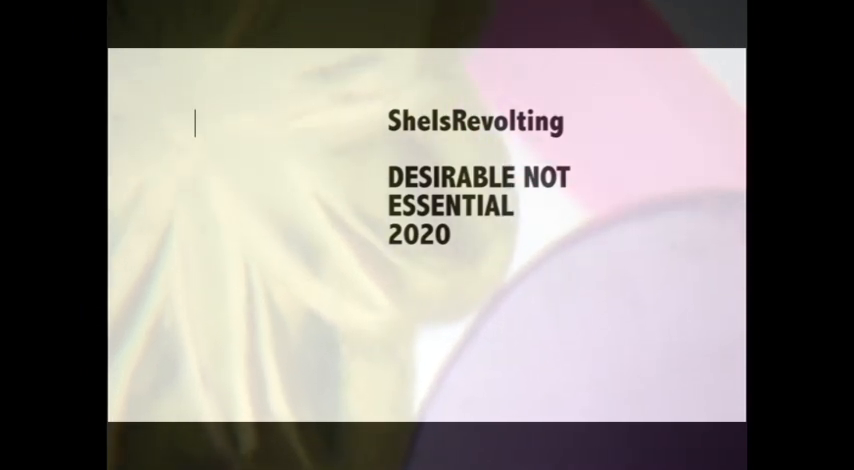
type("DE")
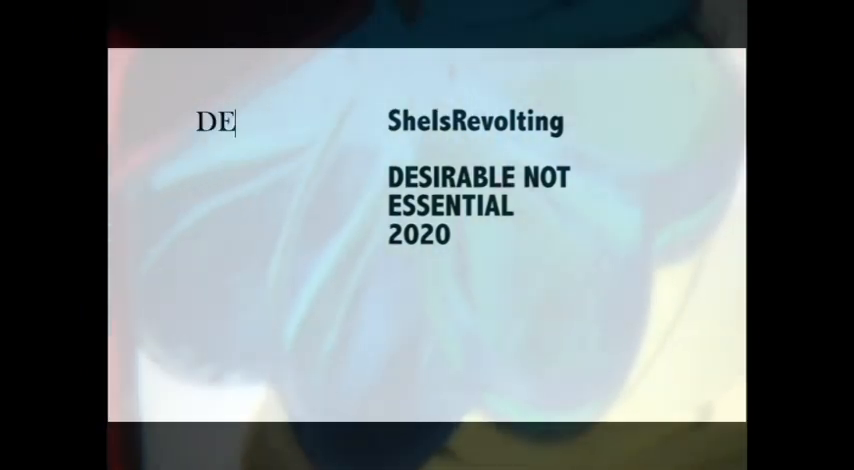